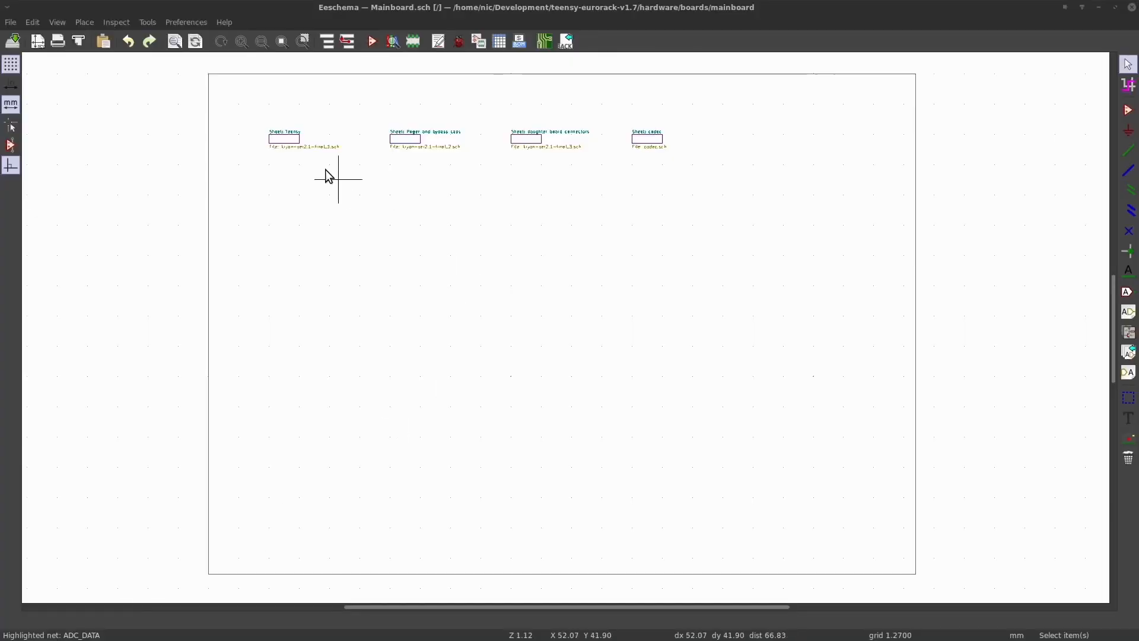
Enter the Teensy sub-sheet from the root Mainboard schematic and zoom in on its nets
{"action": "double_click", "coordinate": [284, 138]}
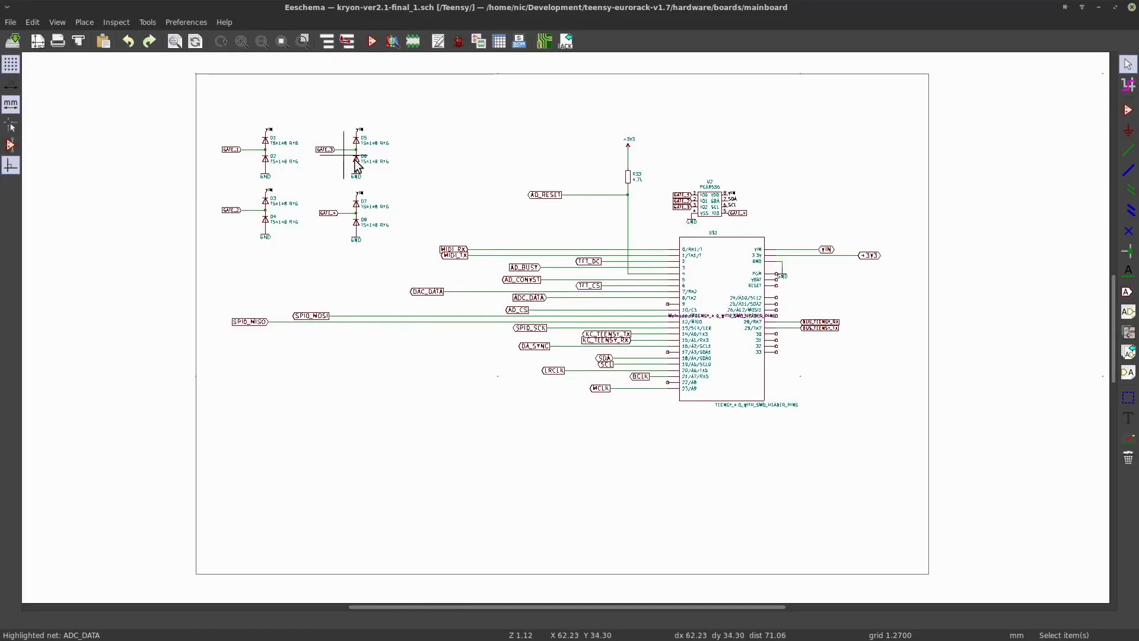
{"action": "scroll", "scroll_direction": "up", "scroll_amount": 3}
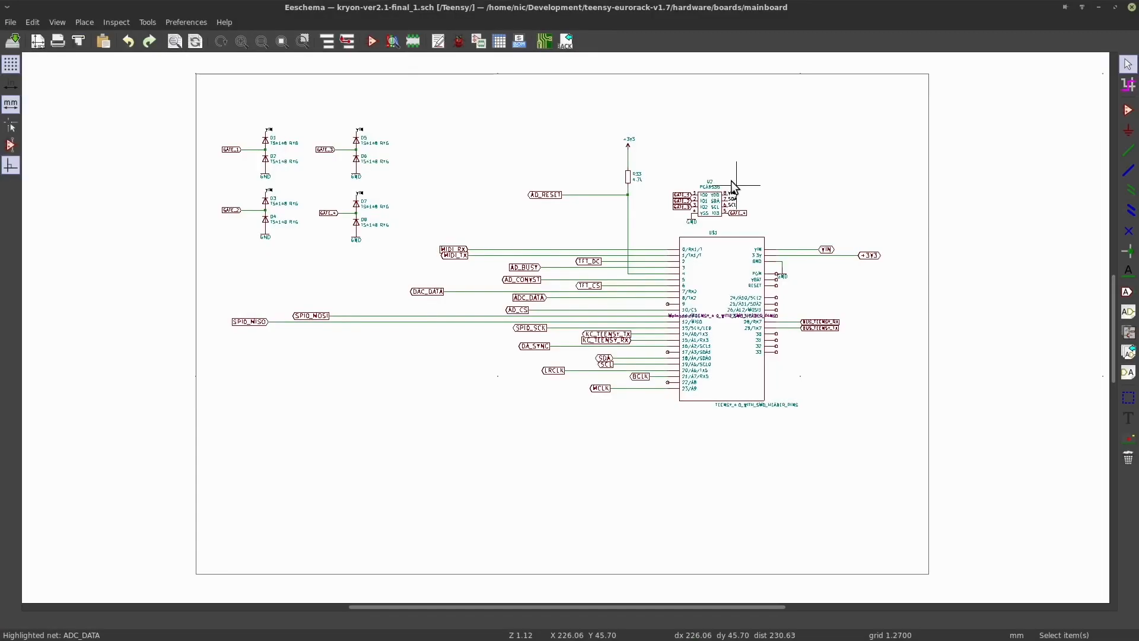
{"action": "mouse_move", "coordinate": [676, 214]}
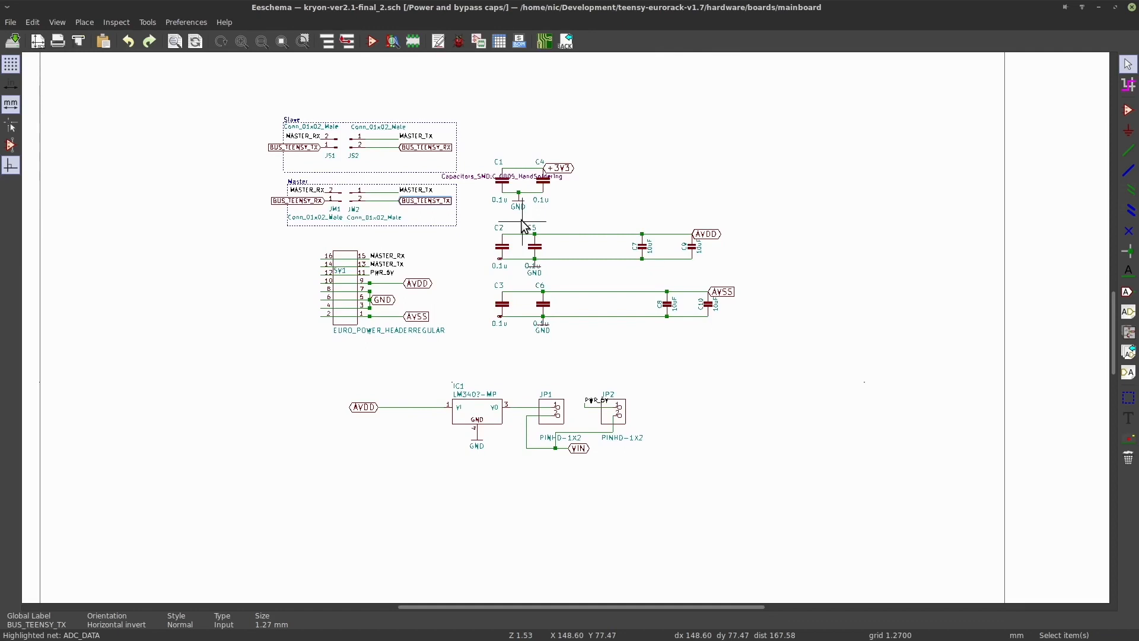
{"action": "mouse_move", "coordinate": [523, 225]}
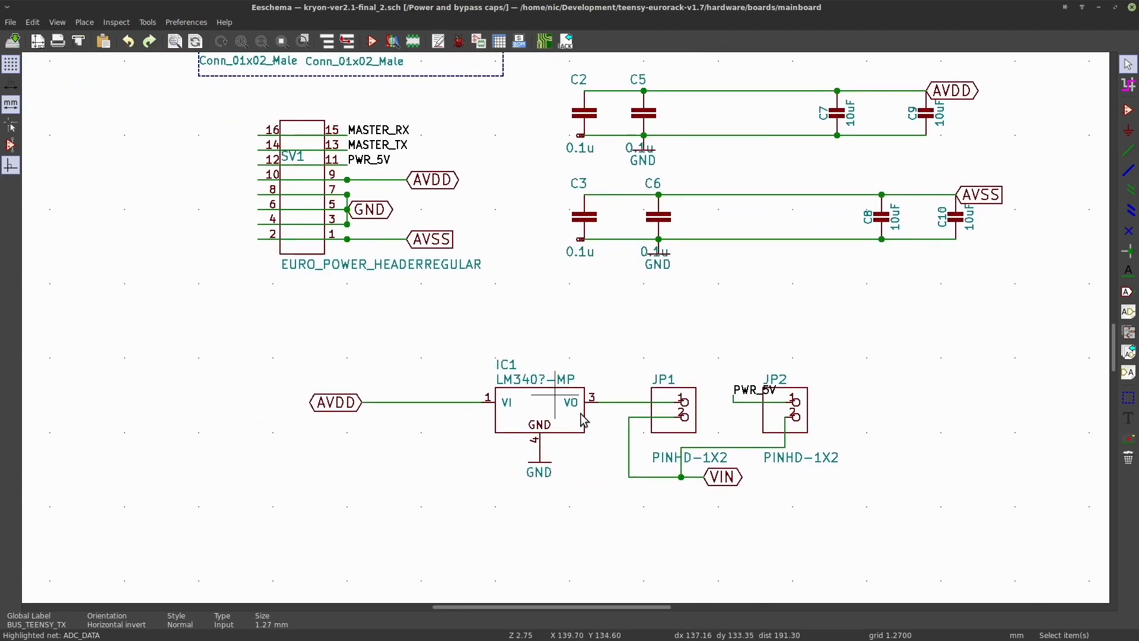
{"action": "mouse_move", "coordinate": [536, 407]}
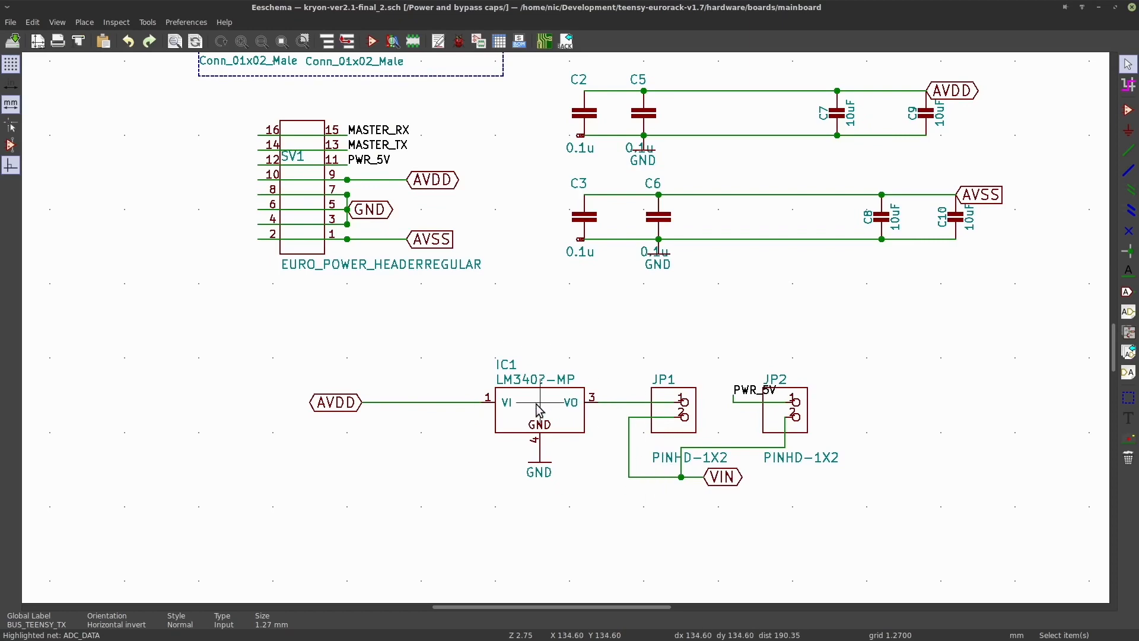
{"action": "scroll", "scroll_direction": "up", "scroll_amount": 3}
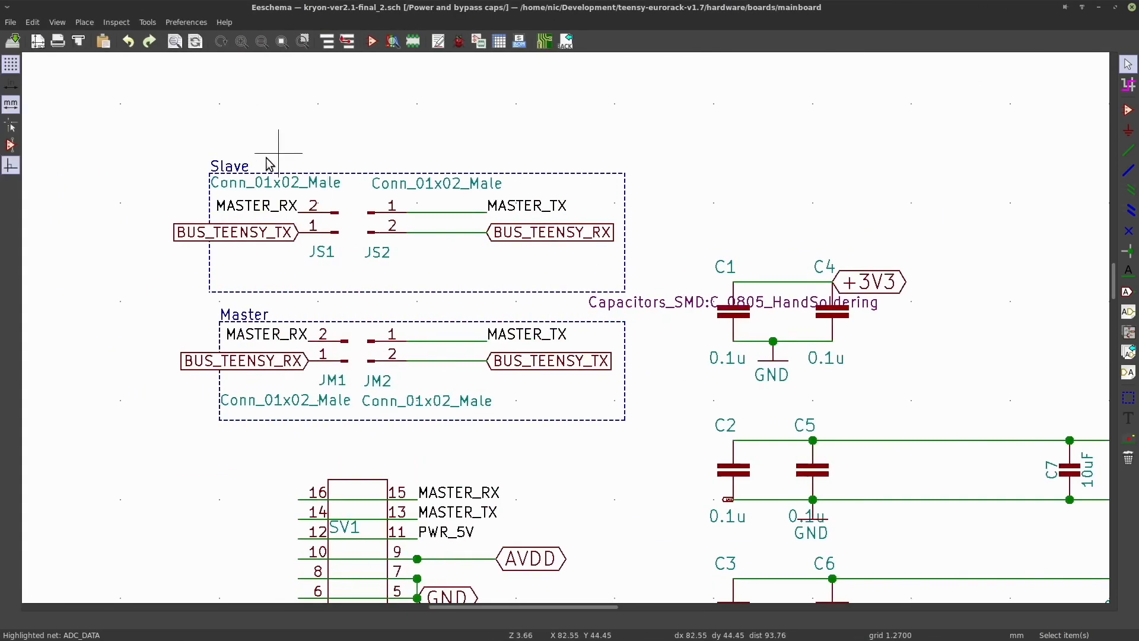
{"action": "left_click", "coordinate": [229, 166]}
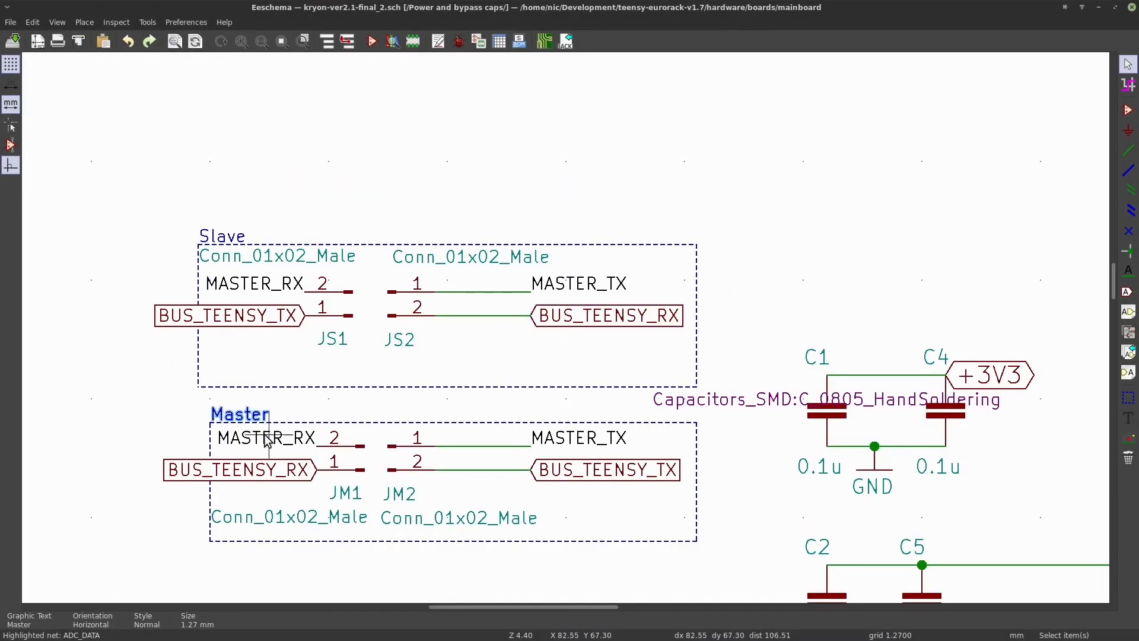
{"action": "mouse_move", "coordinate": [363, 469]}
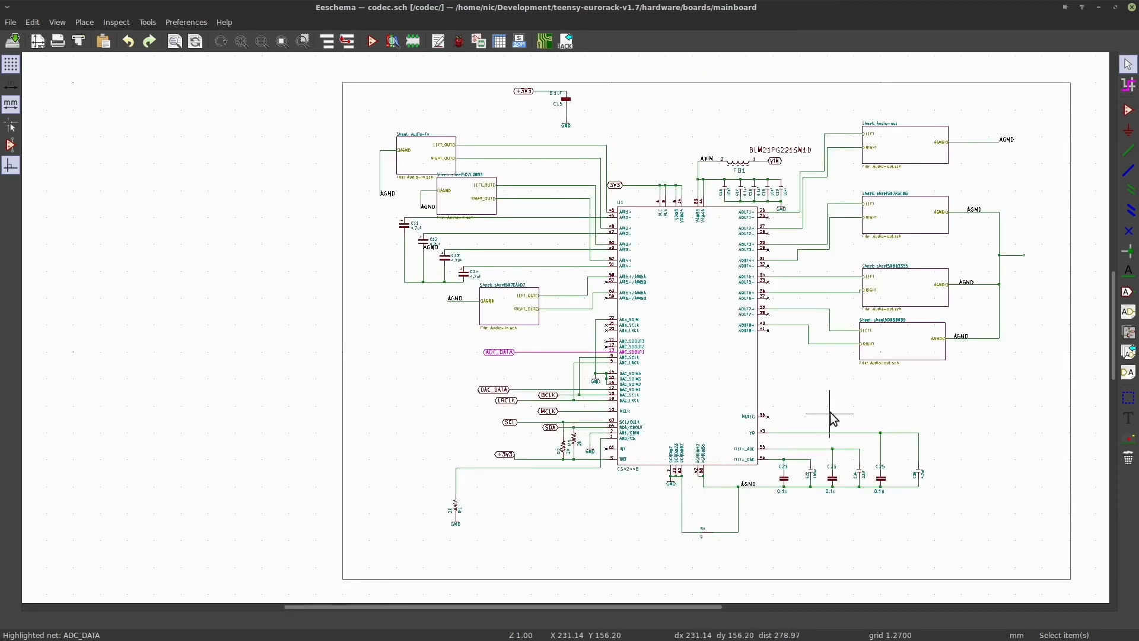
{"action": "mouse_move", "coordinate": [414, 138]}
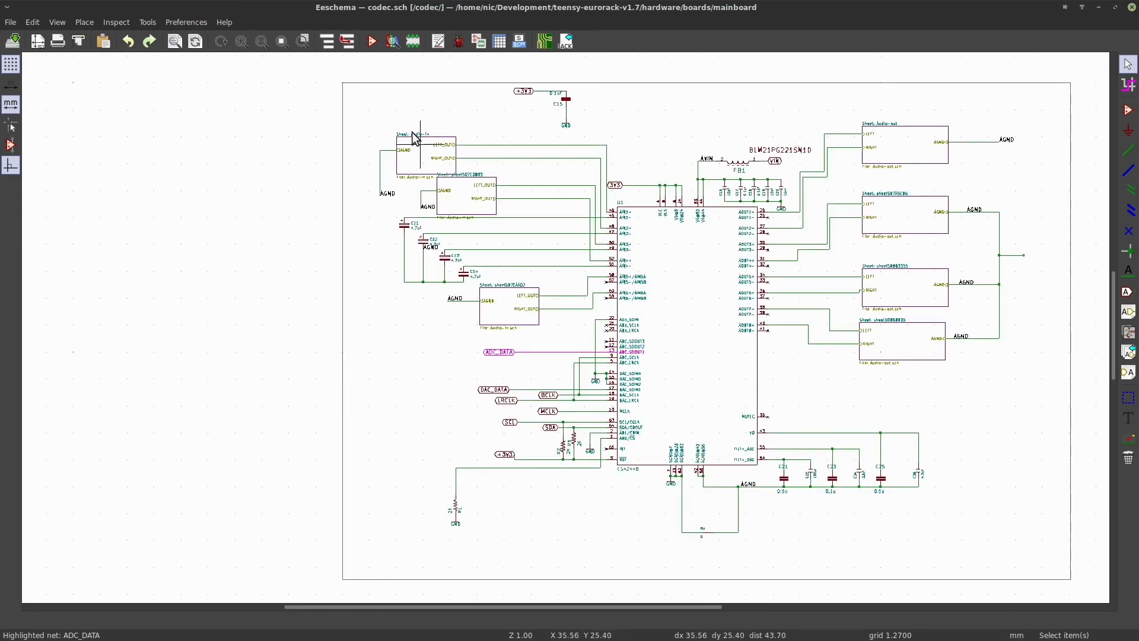
Highlight the net on C12's first pad in the codec sheet, then open the mainboard layout
{"action": "double_click", "coordinate": [410, 156]}
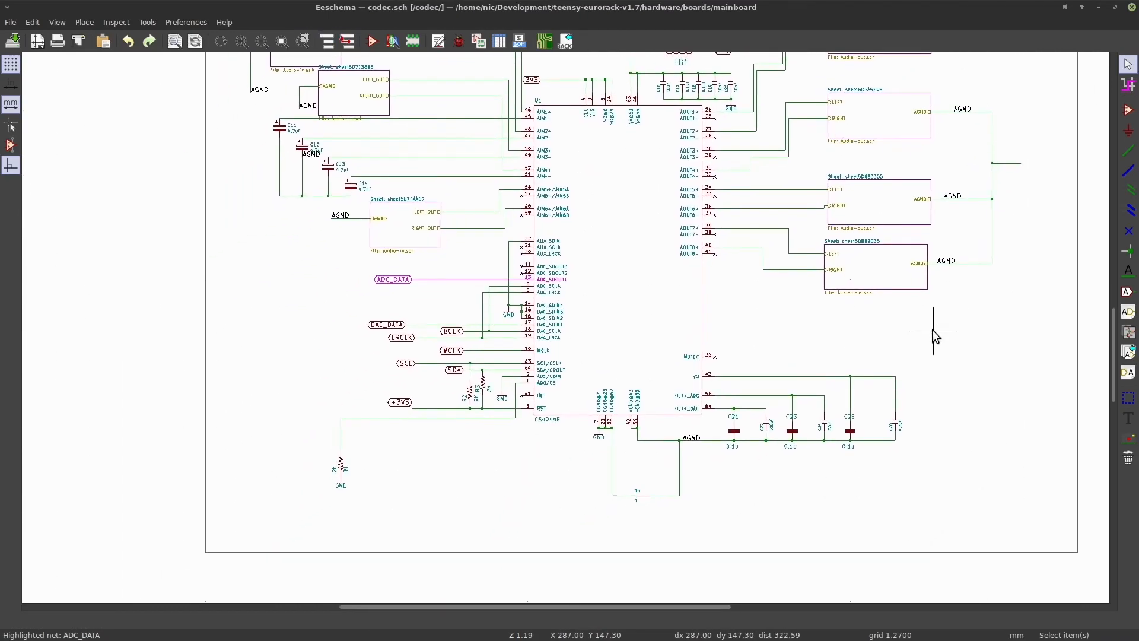
{"action": "left_click", "coordinate": [241, 41]}
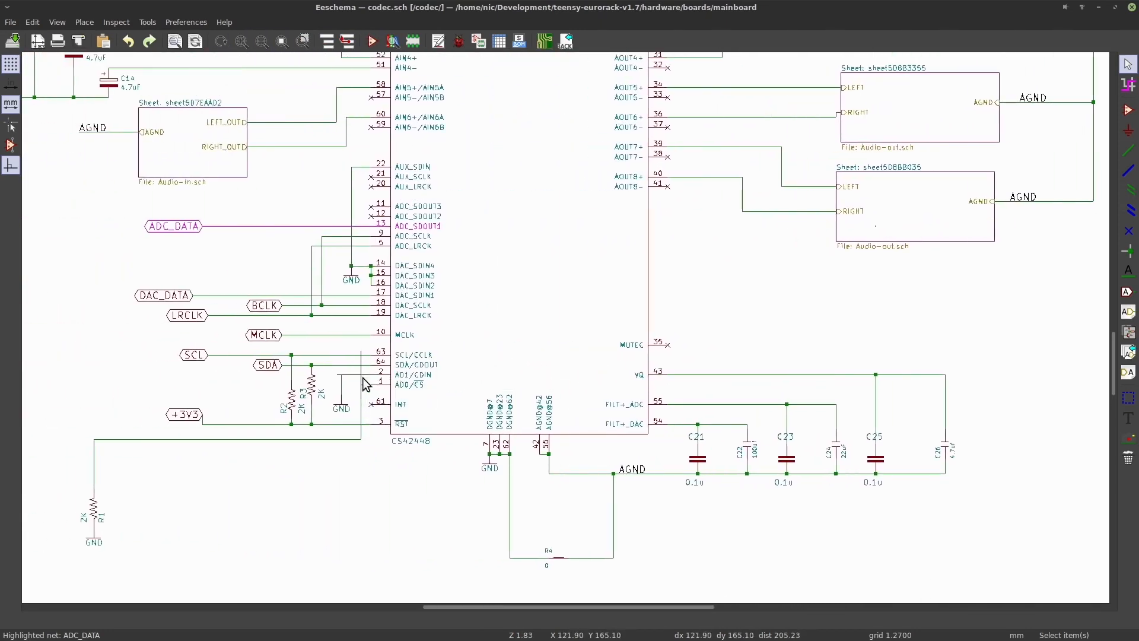
{"action": "mouse_move", "coordinate": [392, 385]}
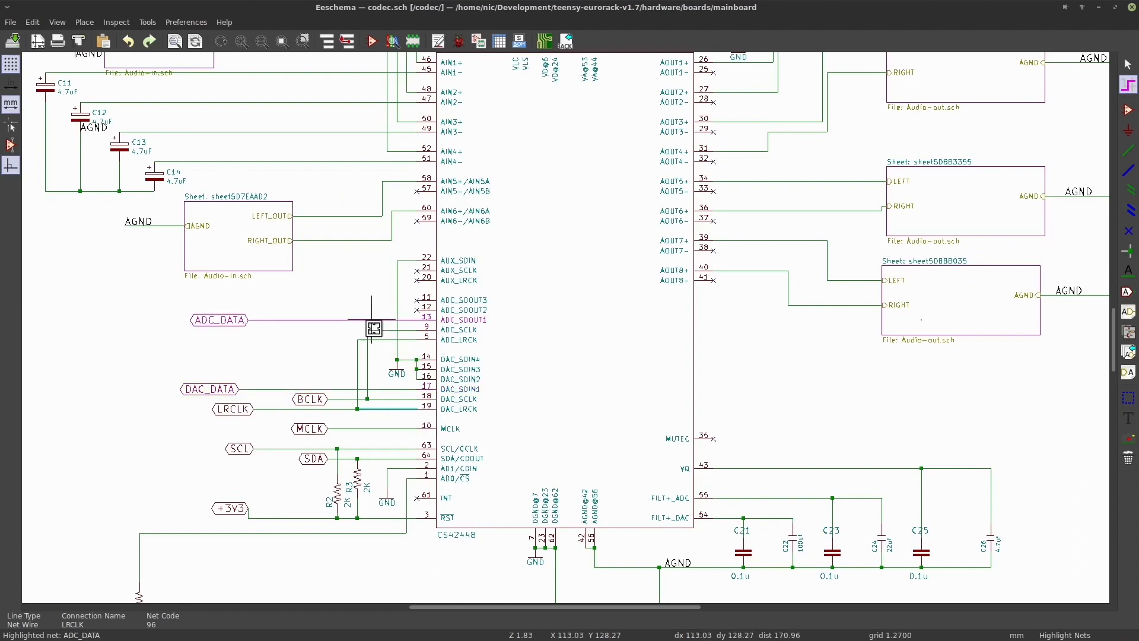
{"action": "scroll", "scroll_direction": "up", "scroll_amount": 3}
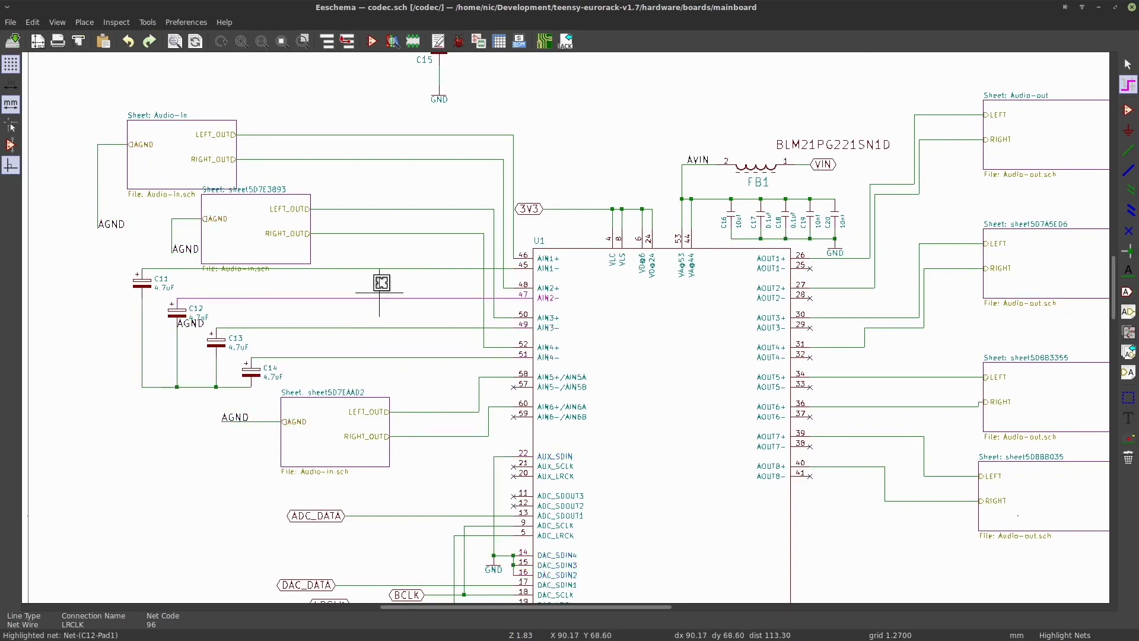
{"action": "left_click", "coordinate": [544, 41]}
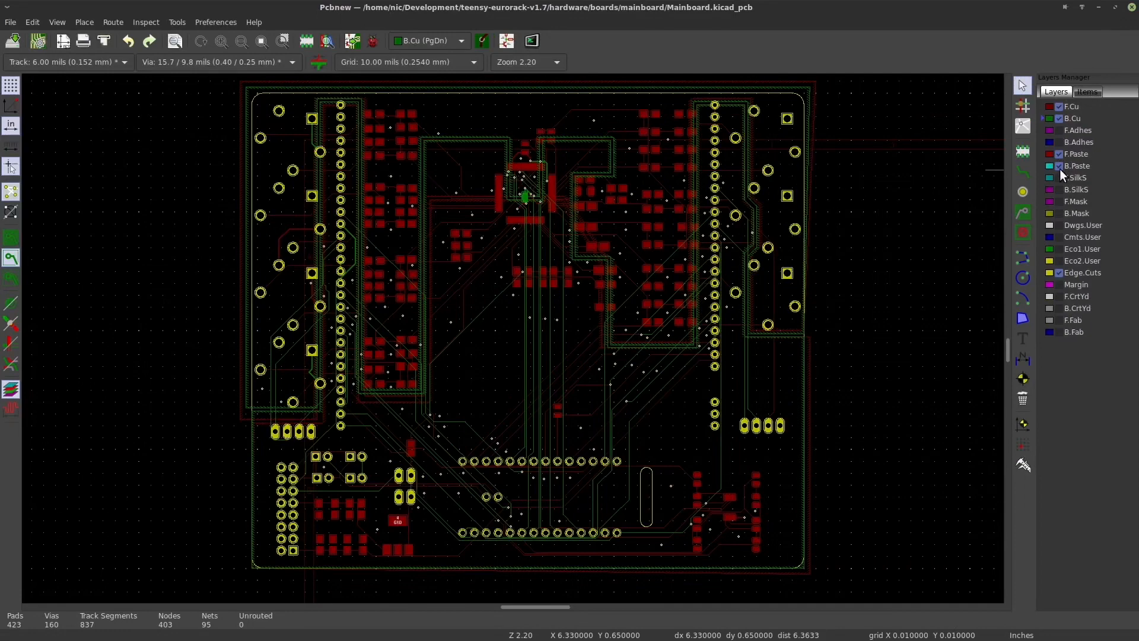
Make all mainboard layout layers visible and enable Hidden Text under Items
{"action": "left_click", "coordinate": [1082, 260]}
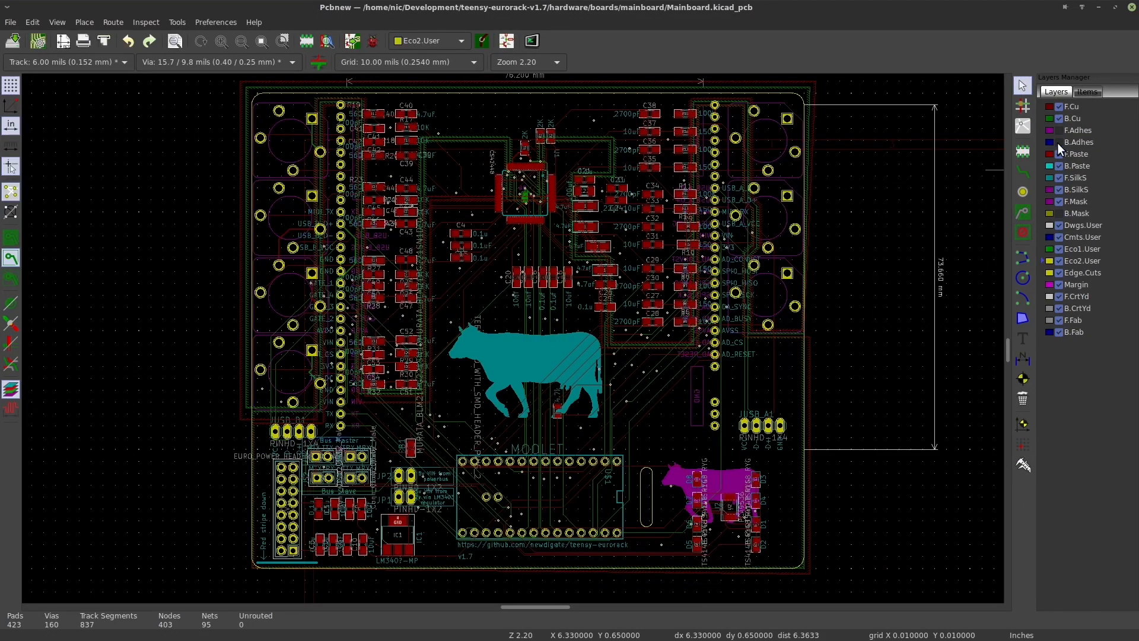
{"action": "left_click", "coordinate": [1088, 91]}
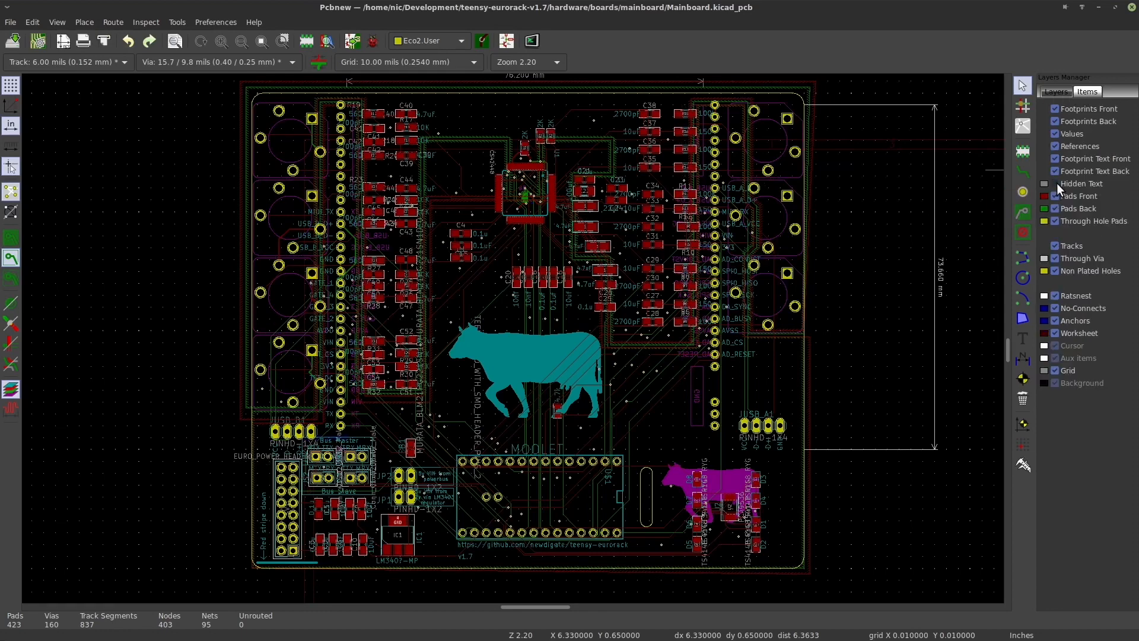
{"action": "left_click", "coordinate": [1045, 183]}
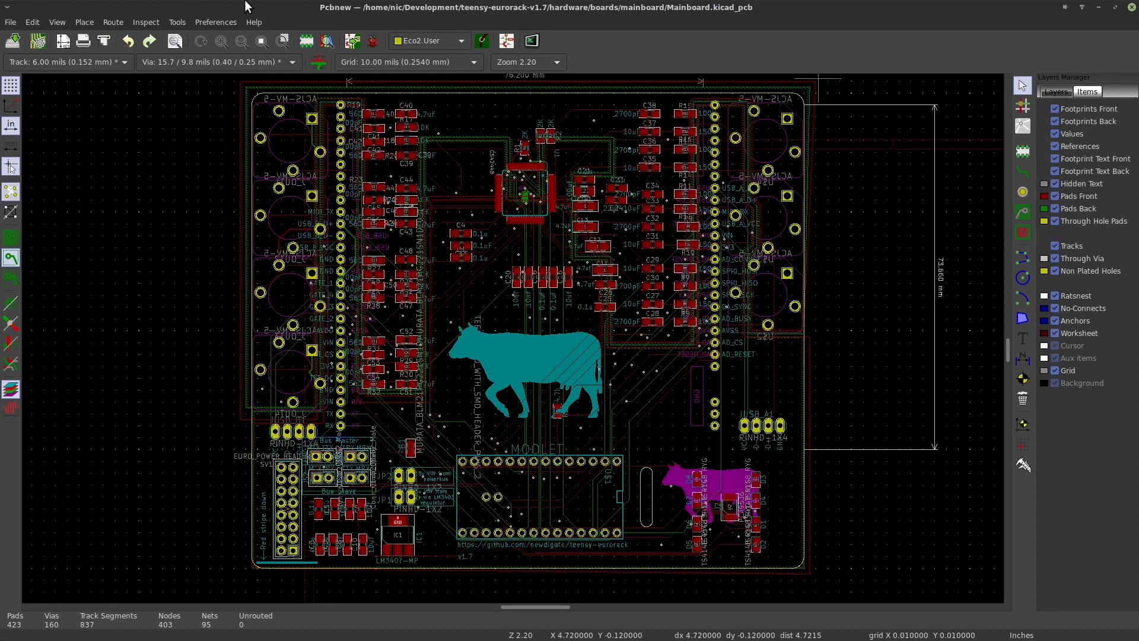
{"action": "left_click", "coordinate": [1056, 91]}
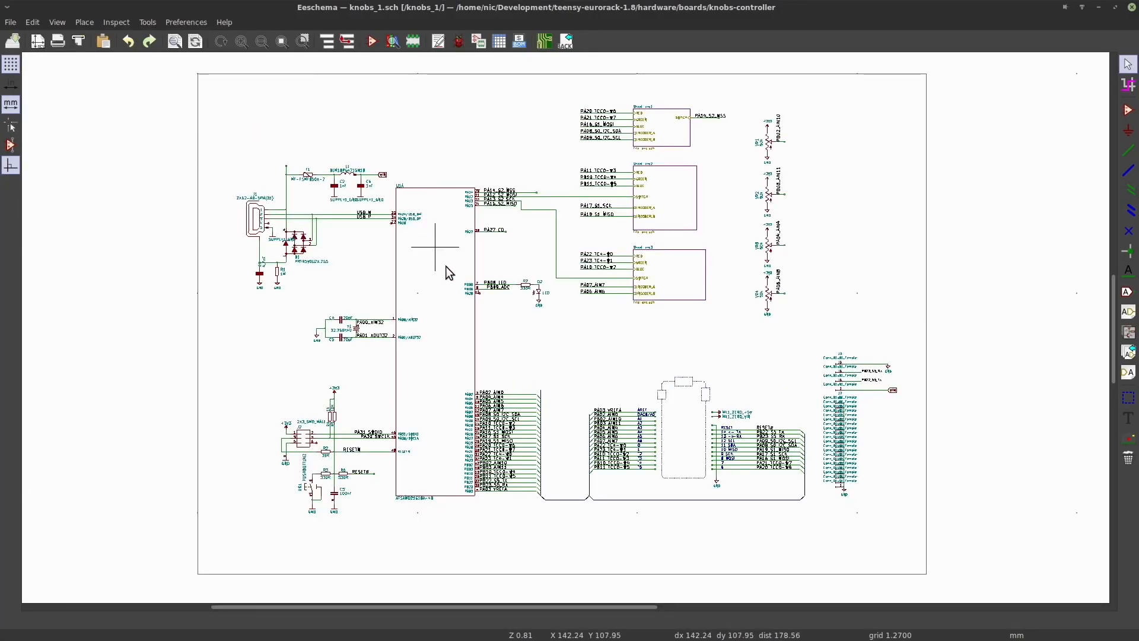
Zoom around the knobs_1 sheet, then view the knobs_2 regulator and decoupling sheet
{"action": "scroll", "scroll_direction": "up", "scroll_amount": 3}
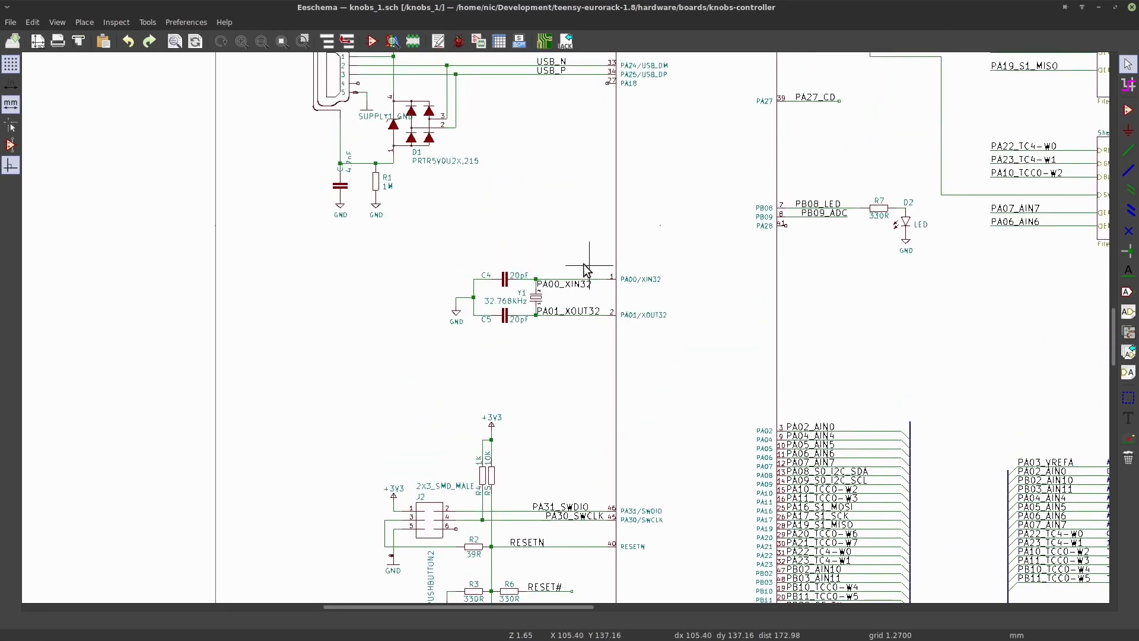
{"action": "scroll", "scroll_direction": "down", "scroll_amount": 3}
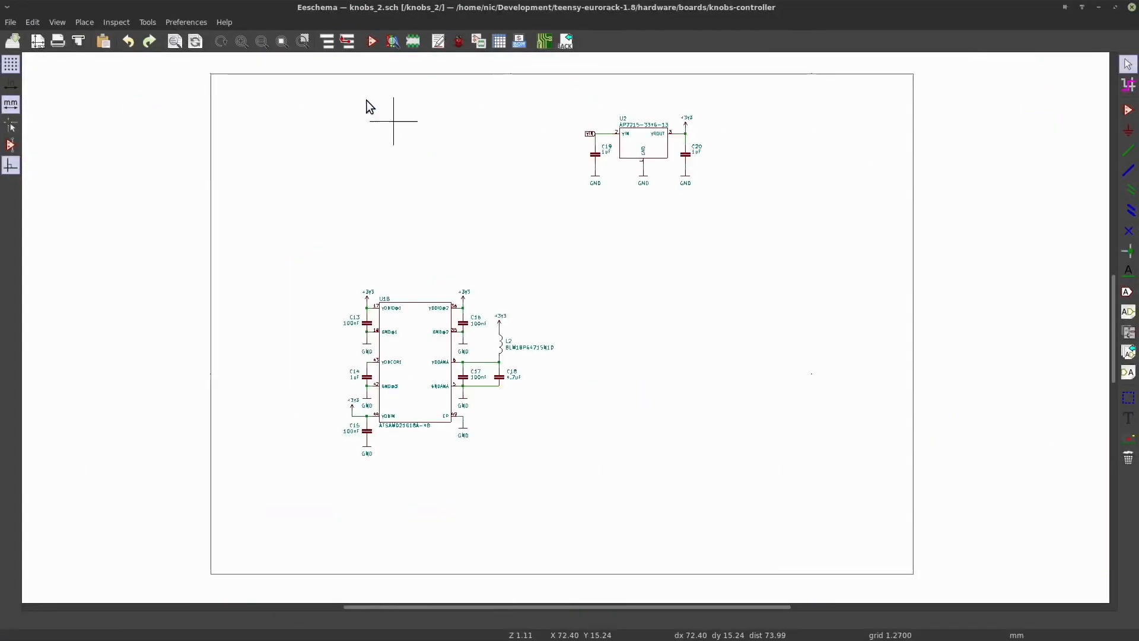
{"action": "scroll", "scroll_direction": "up", "scroll_amount": 3}
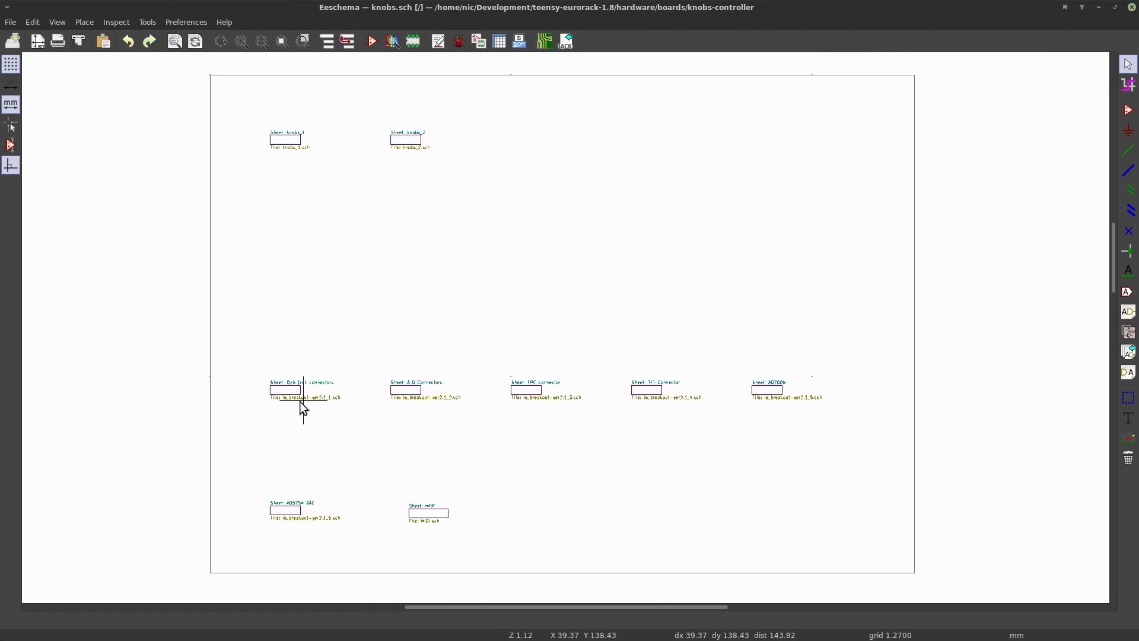
View the FPC connector sub-sheet, return to the root sheet, and enter AD7606
{"action": "double_click", "coordinate": [301, 385]}
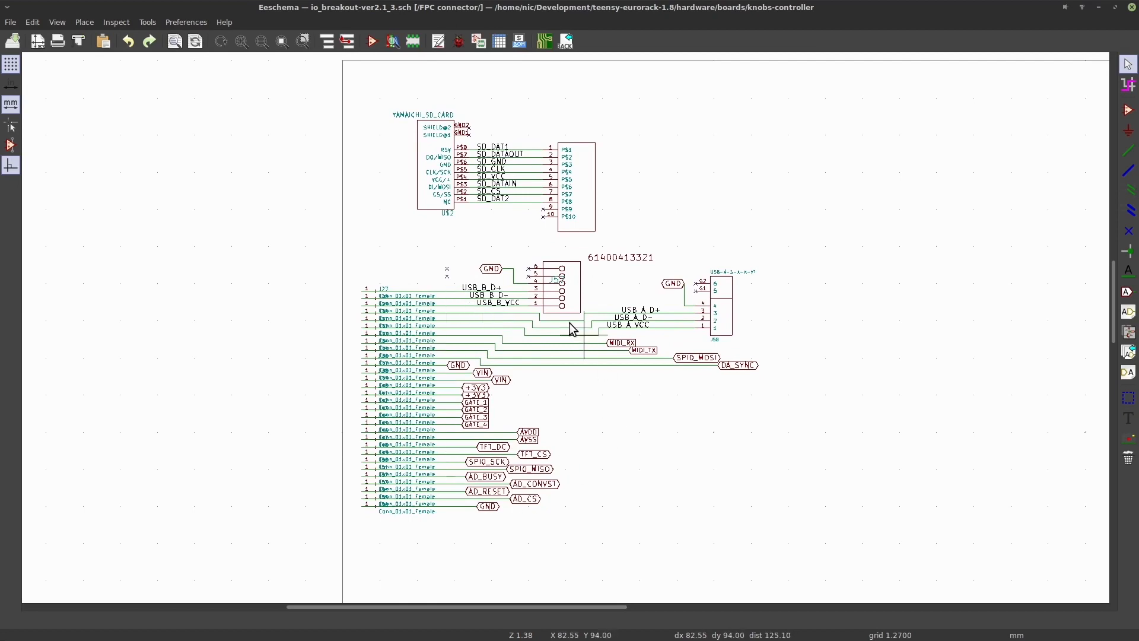
{"action": "left_click", "coordinate": [347, 42]}
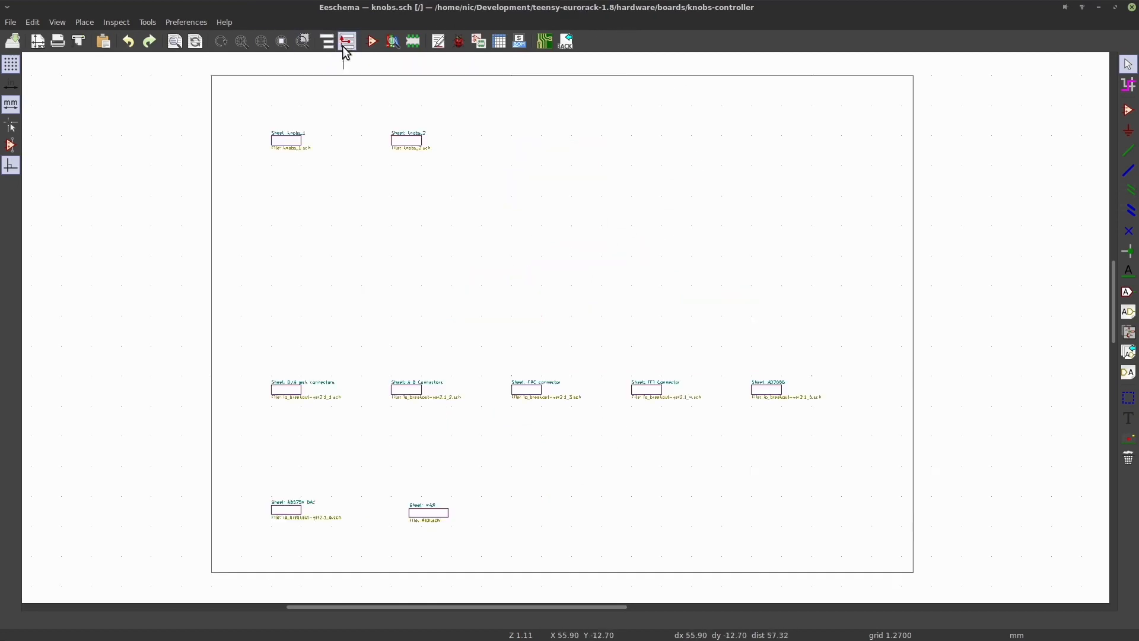
{"action": "double_click", "coordinate": [646, 389]}
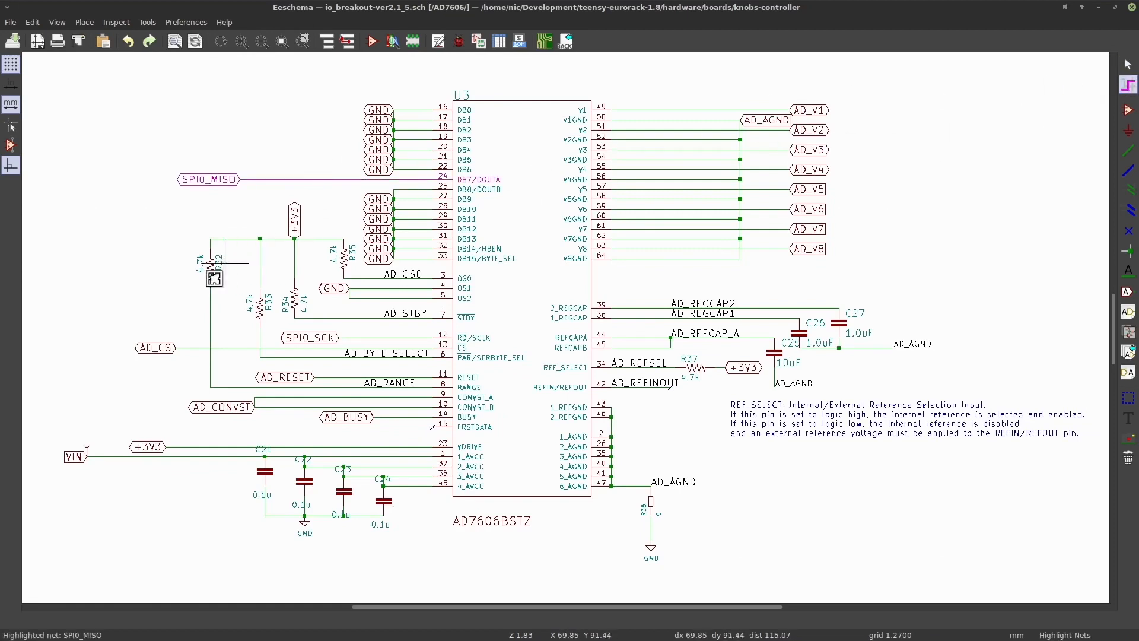
{"action": "mouse_move", "coordinate": [418, 322]}
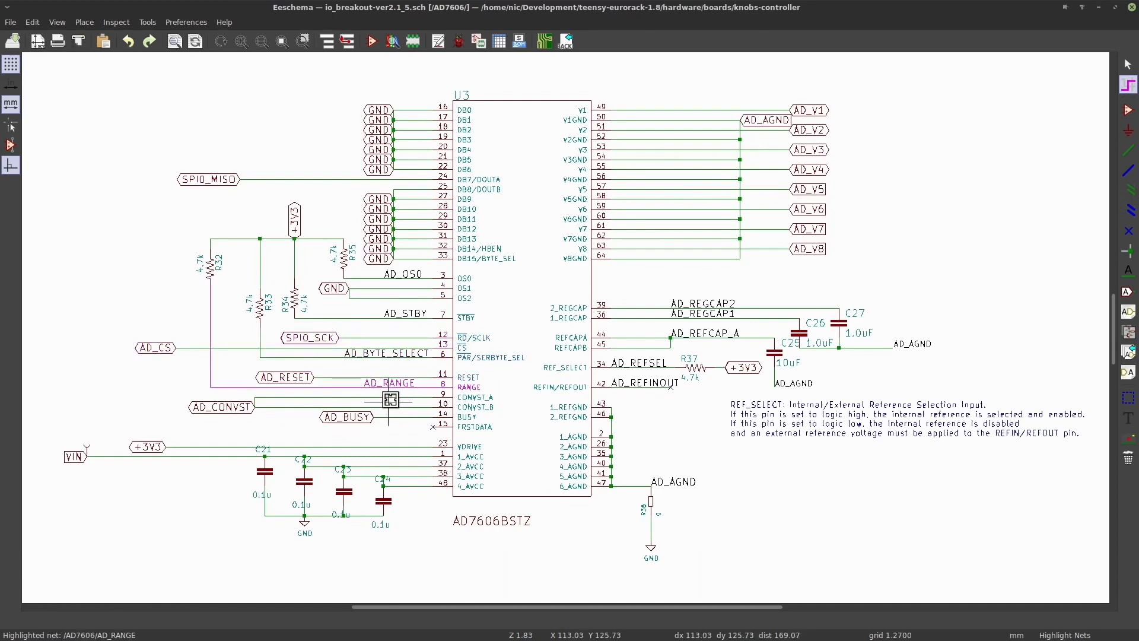
Highlight the +3V3, AD_REFINOUT, AD_REFSEL and AD_AGND nets on the AD7606 sheet
{"action": "left_click", "coordinate": [221, 406]}
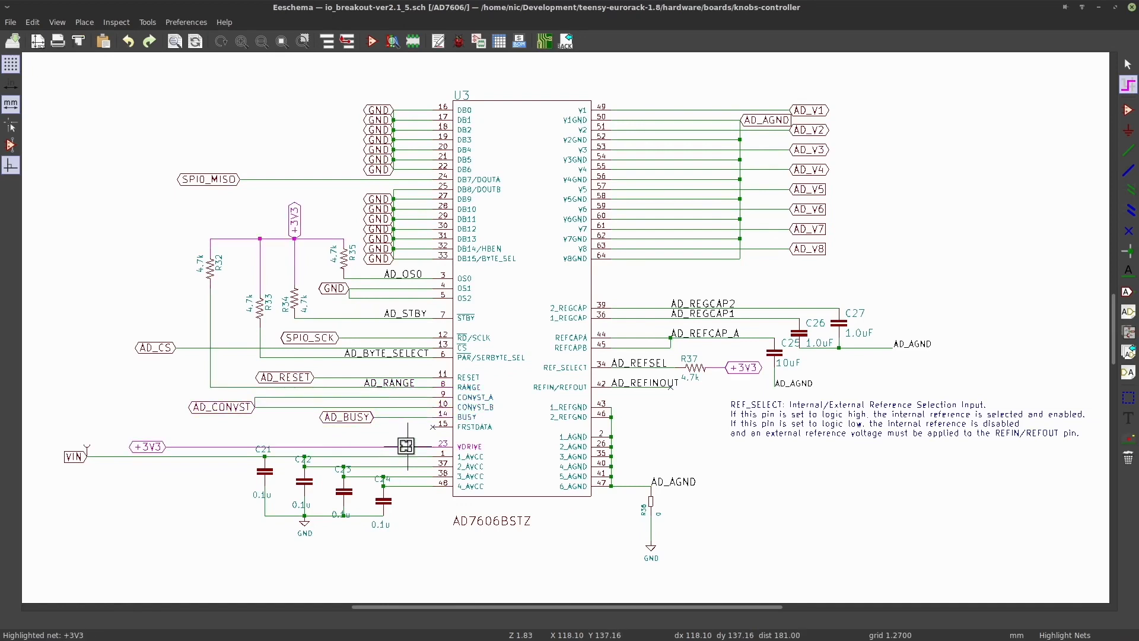
{"action": "mouse_move", "coordinate": [640, 467]}
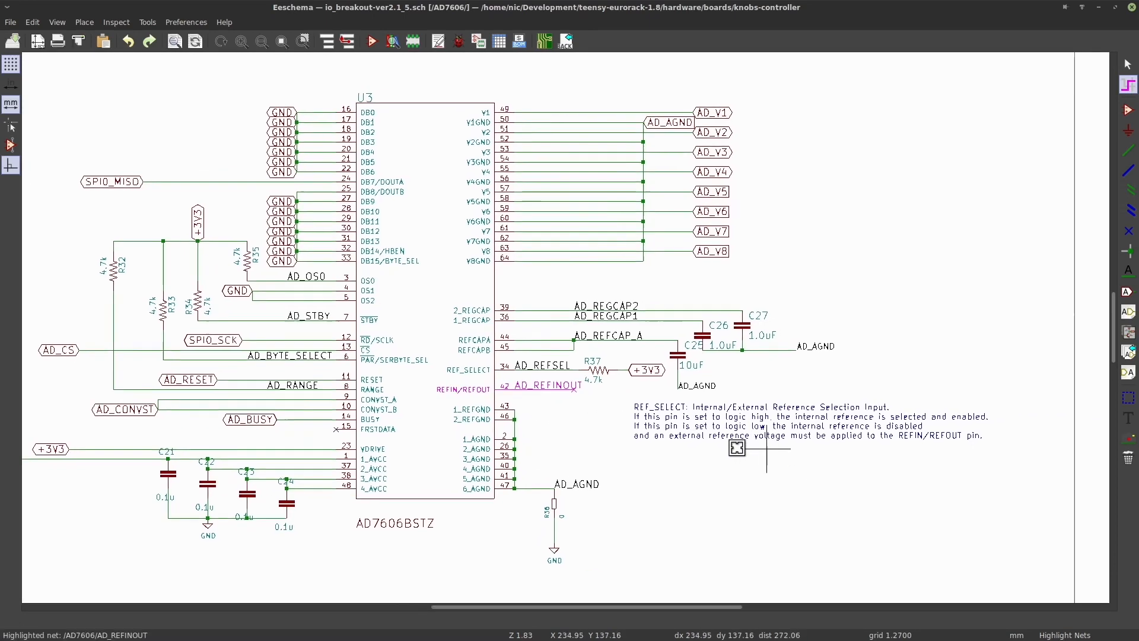
{"action": "scroll", "scroll_direction": "up", "scroll_amount": 3}
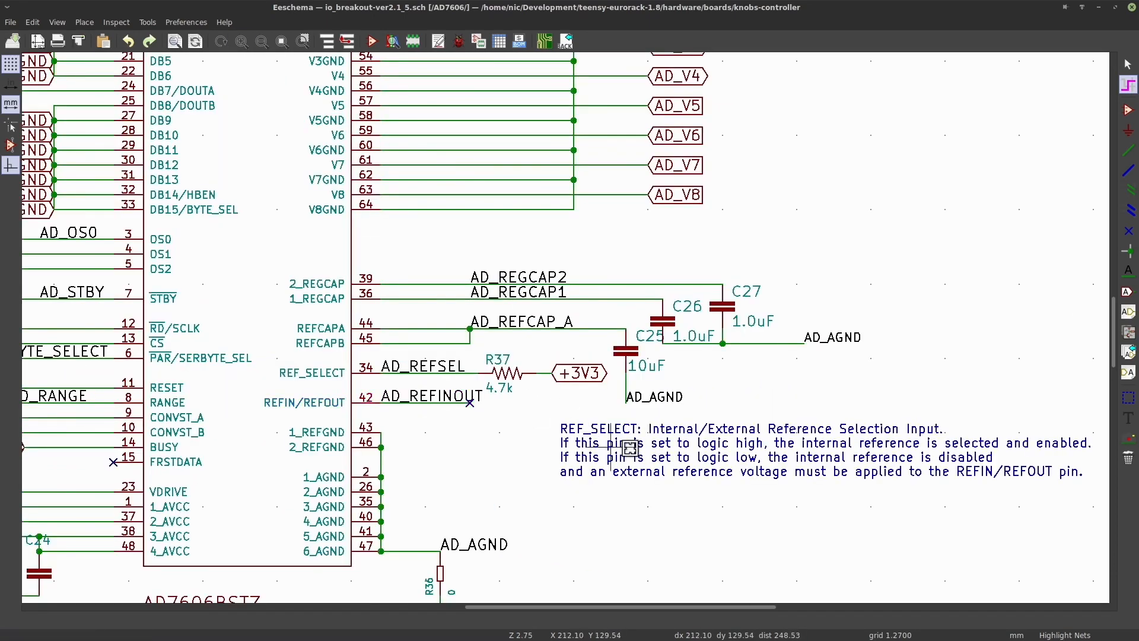
{"action": "left_click", "coordinate": [429, 397]}
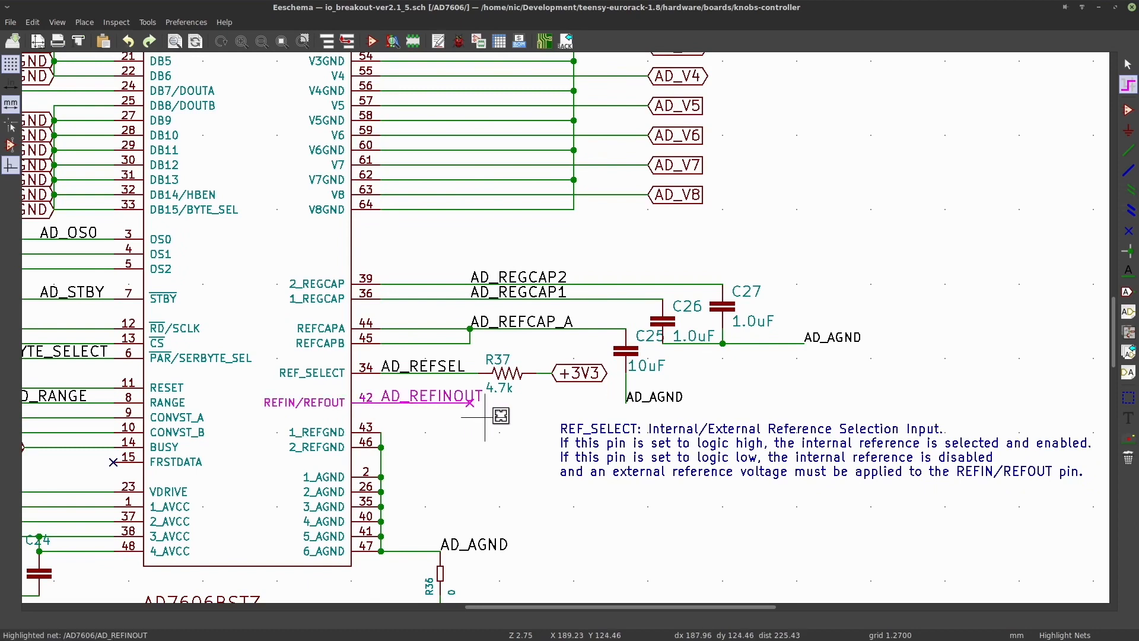
{"action": "mouse_move", "coordinate": [680, 460]}
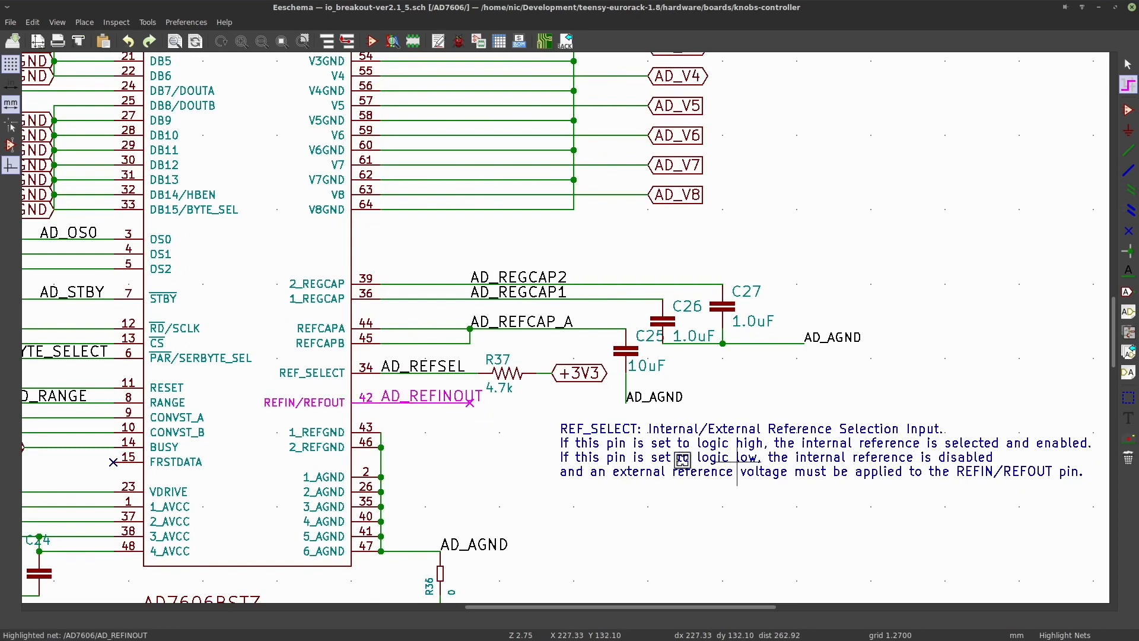
{"action": "left_click", "coordinate": [436, 367]}
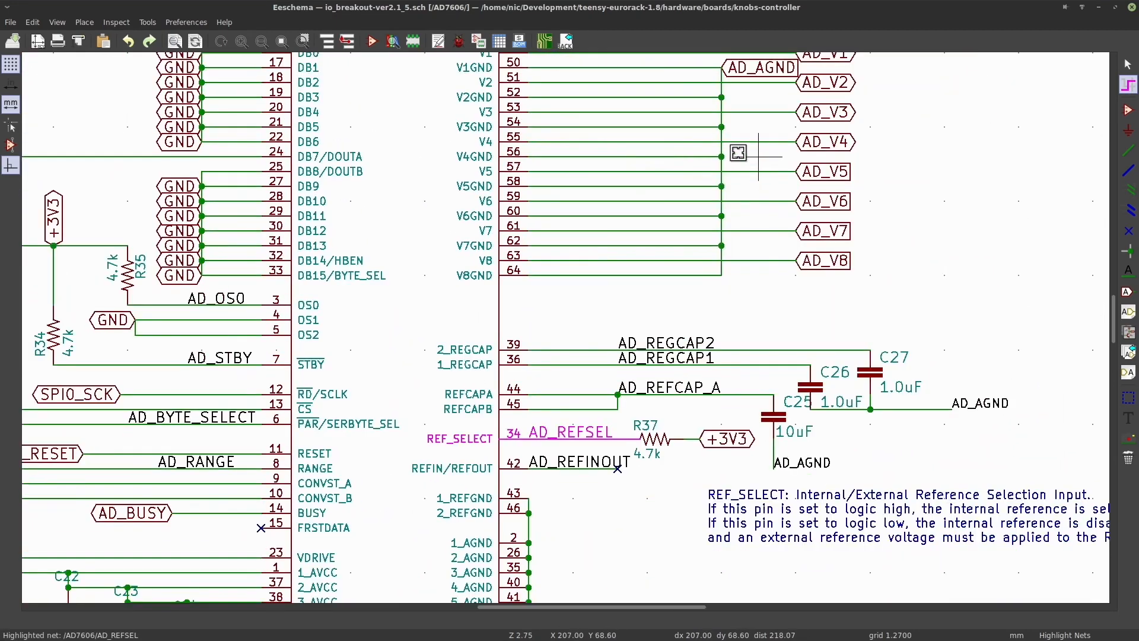
{"action": "left_click", "coordinate": [565, 315]}
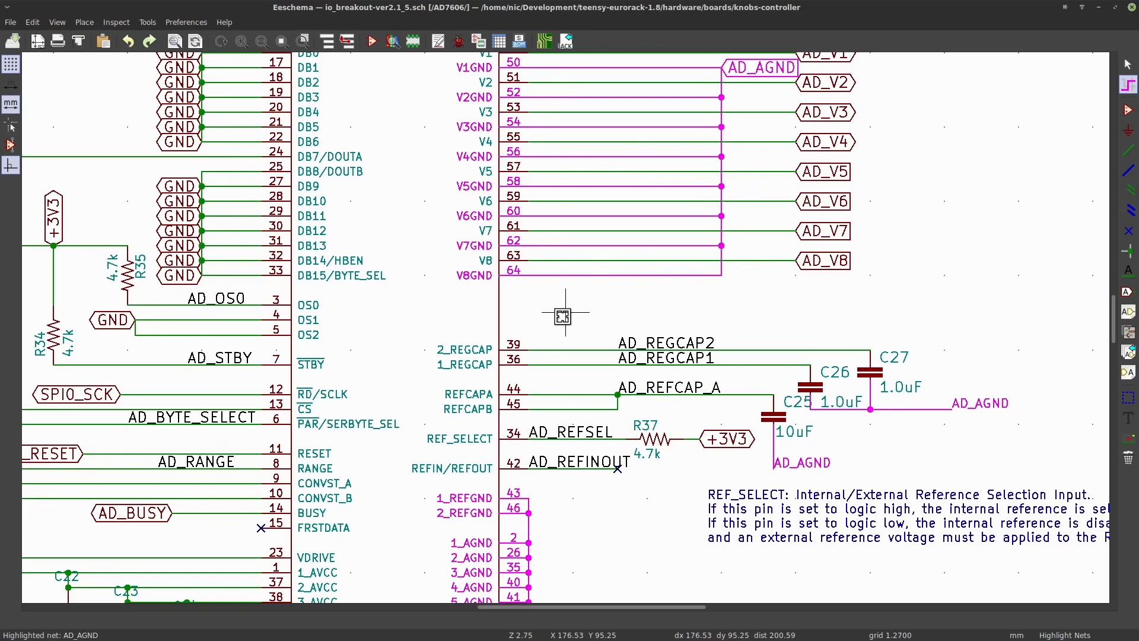
{"action": "scroll", "scroll_direction": "down", "scroll_amount": 3}
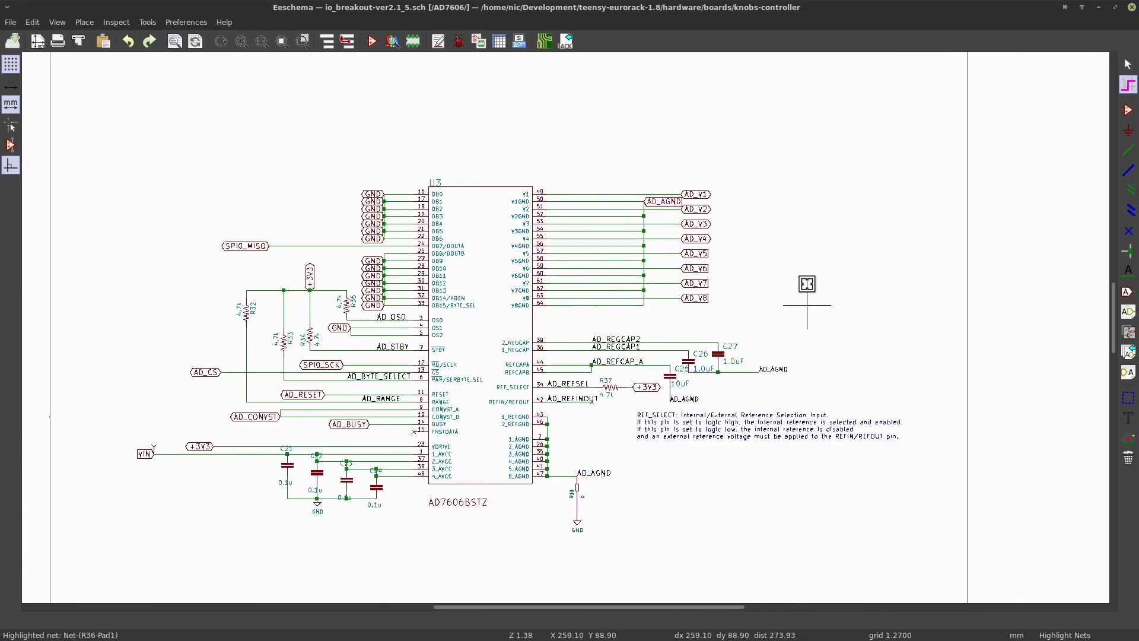
{"action": "left_click", "coordinate": [327, 41]}
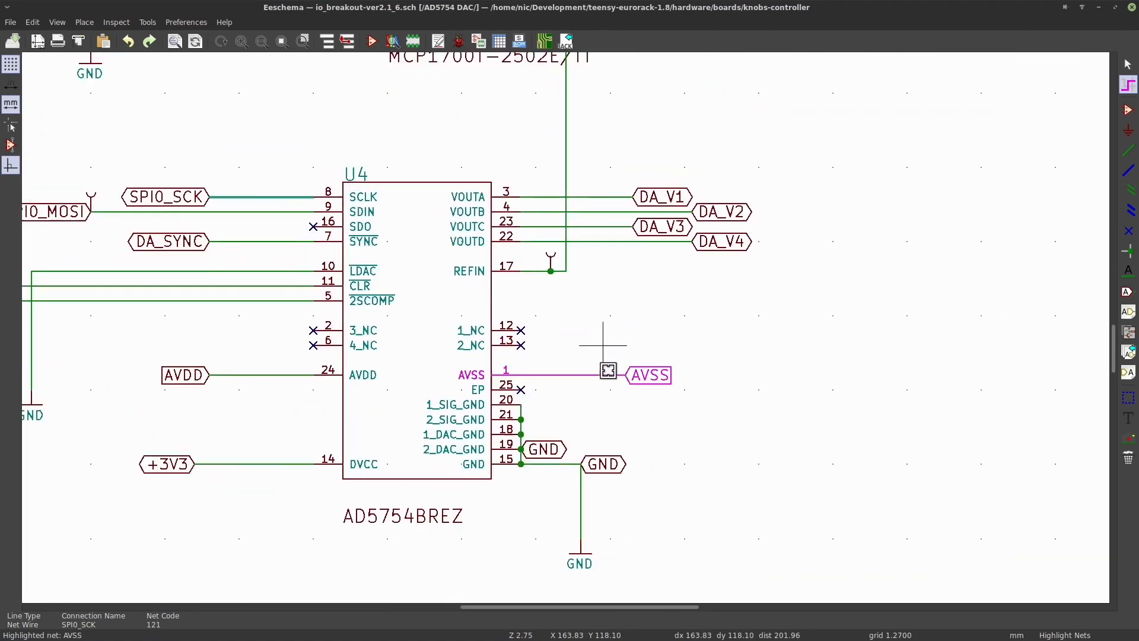
Zoom in on the DAC sheet's U5 MCP1700 regulator, then open the board layout
{"action": "scroll", "scroll_direction": "down", "scroll_amount": 3}
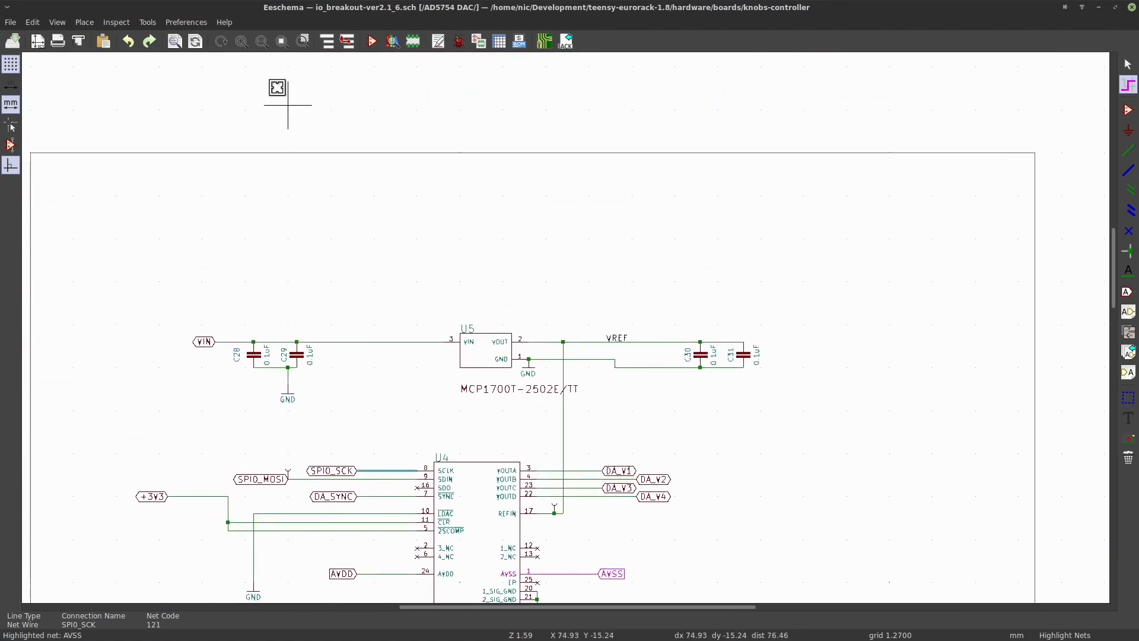
{"action": "scroll", "scroll_direction": "up", "scroll_amount": 3}
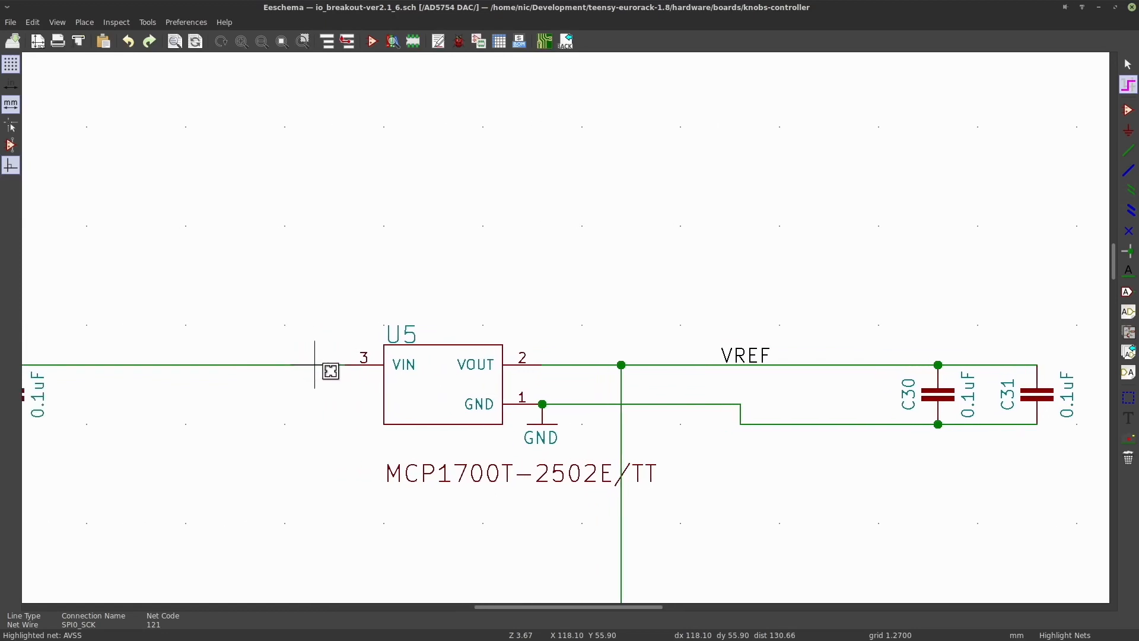
{"action": "left_click", "coordinate": [260, 42]}
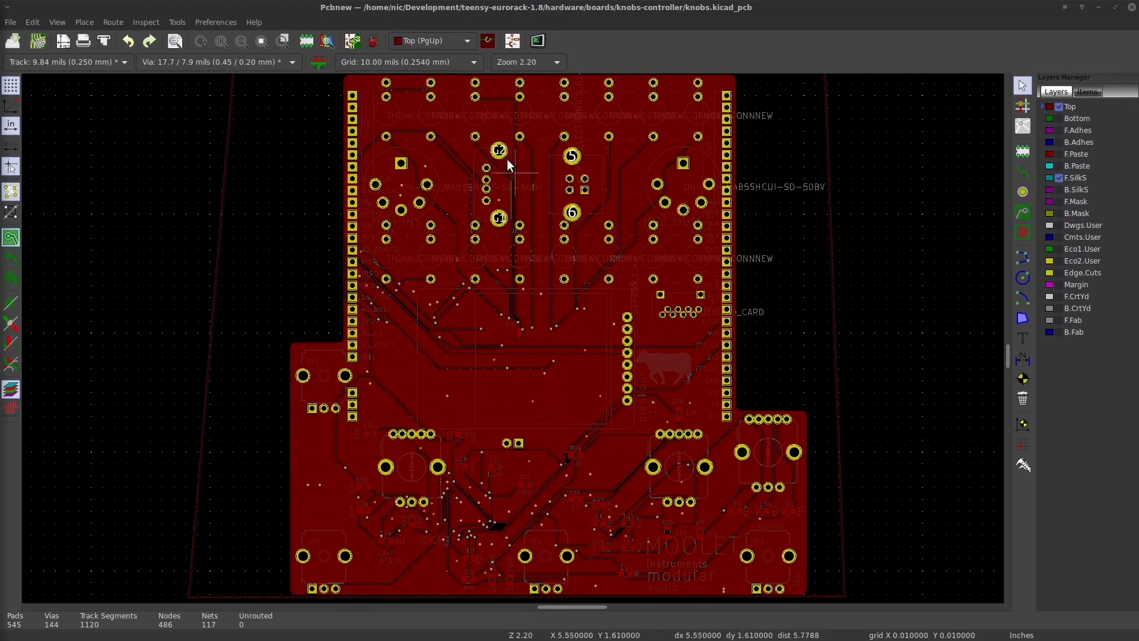
{"action": "mouse_move", "coordinate": [10, 277]}
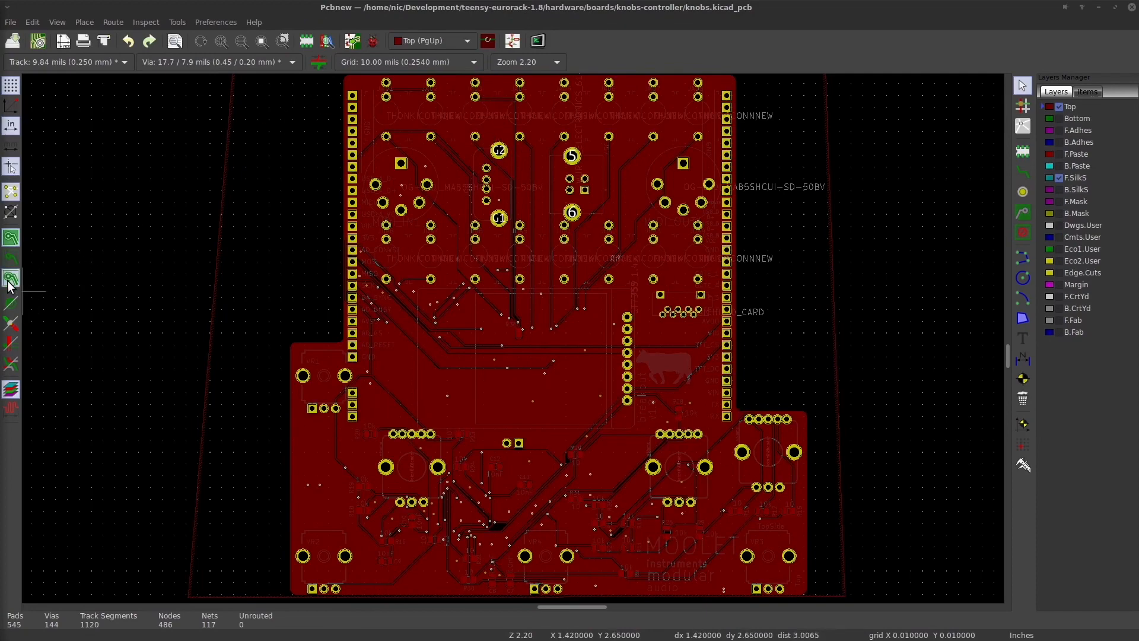
Inspect the knobs-controller layout's bottom copper layer, zooming in on the microcontroller and back out
{"action": "left_click", "coordinate": [11, 258]}
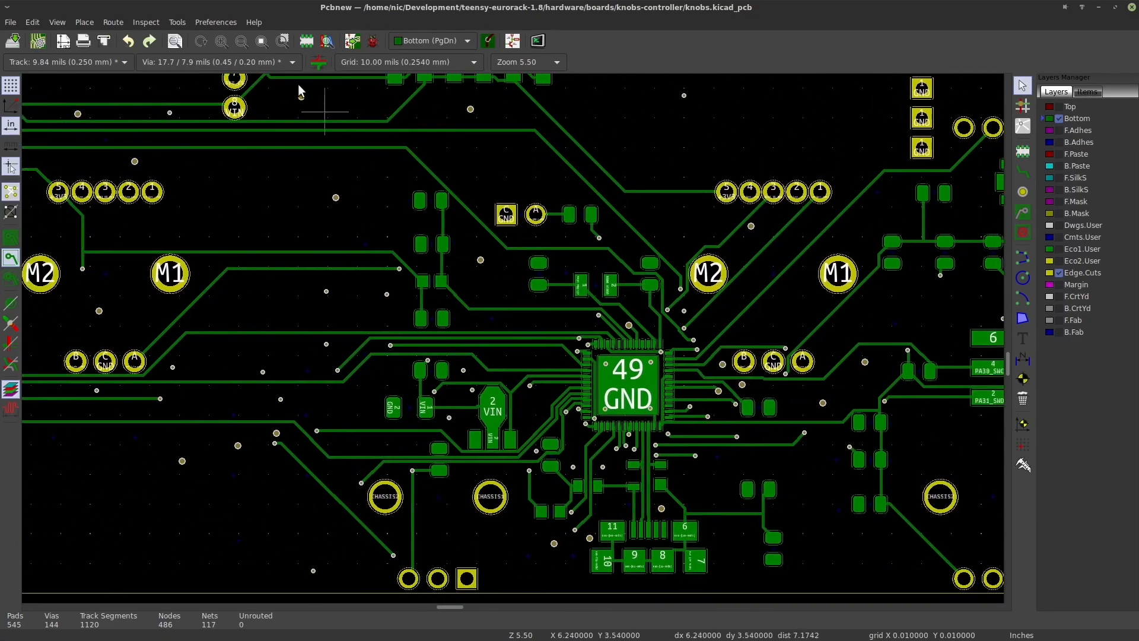
{"action": "scroll", "scroll_direction": "down", "scroll_amount": 3}
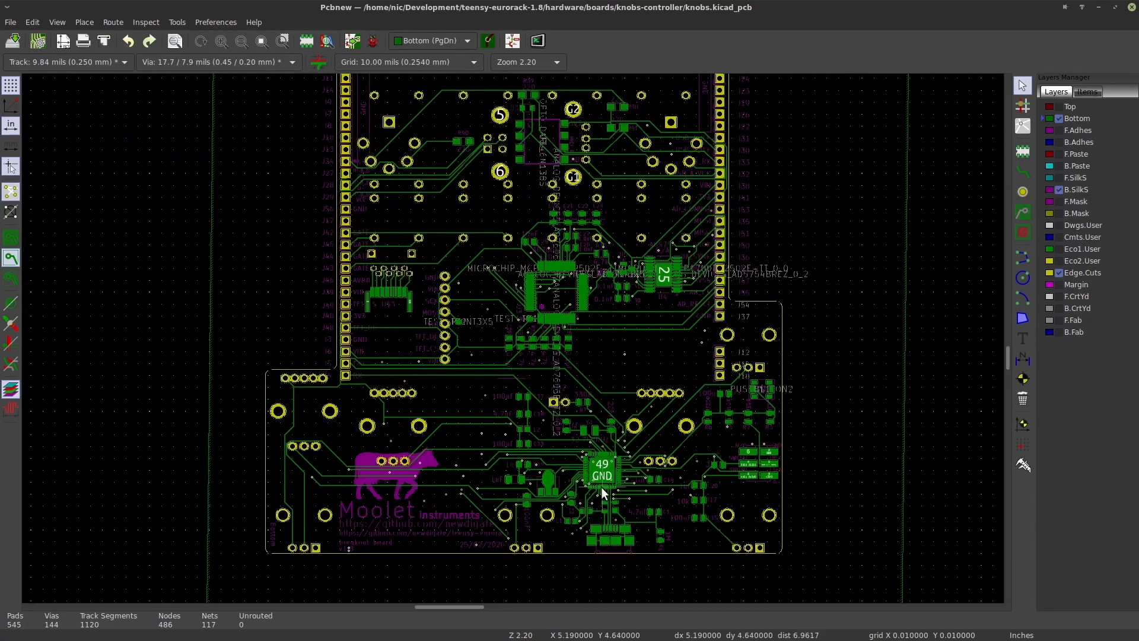
{"action": "left_click", "coordinate": [261, 41]}
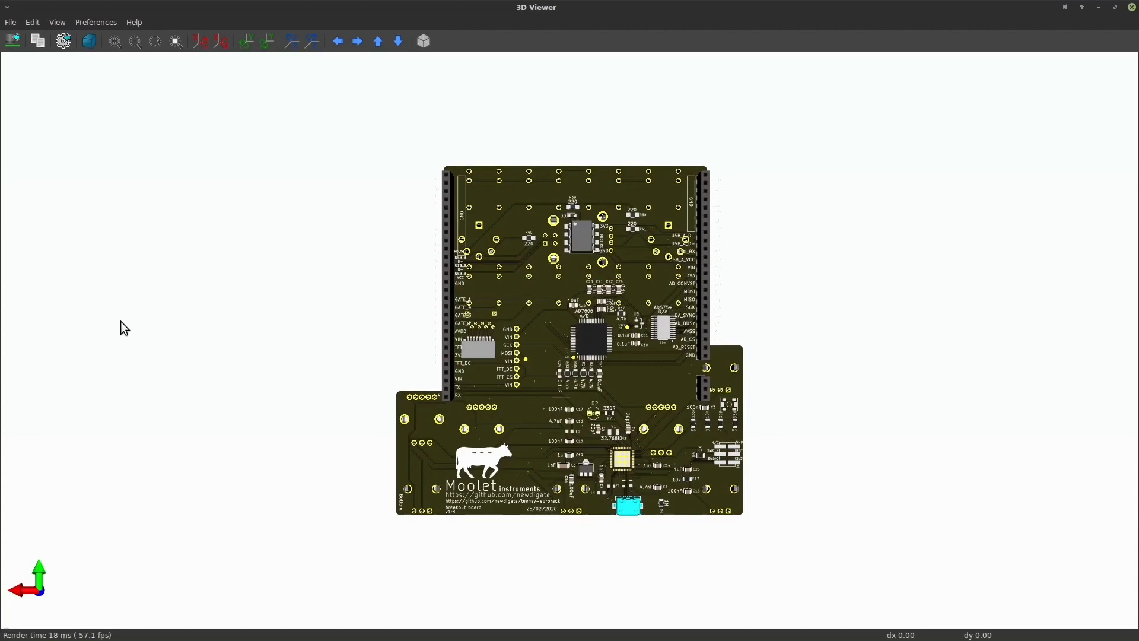
{"action": "mouse_move", "coordinate": [114, 41]}
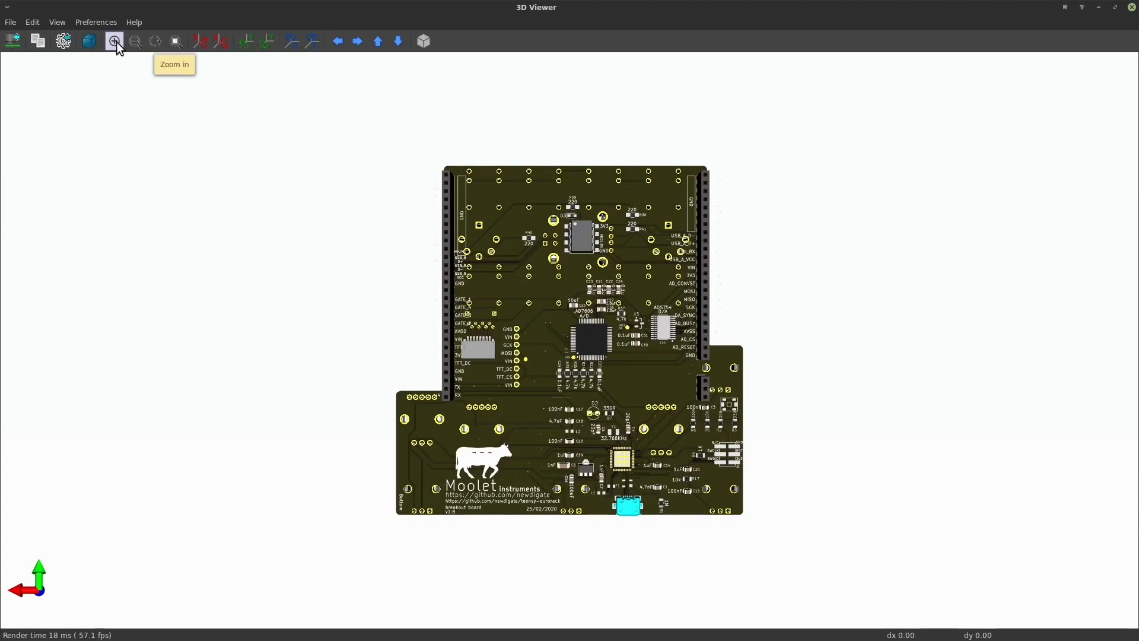
Zoom in on the 3D board render and pan across the AD7606 and AD5754 labels
{"action": "left_click", "coordinate": [114, 41]}
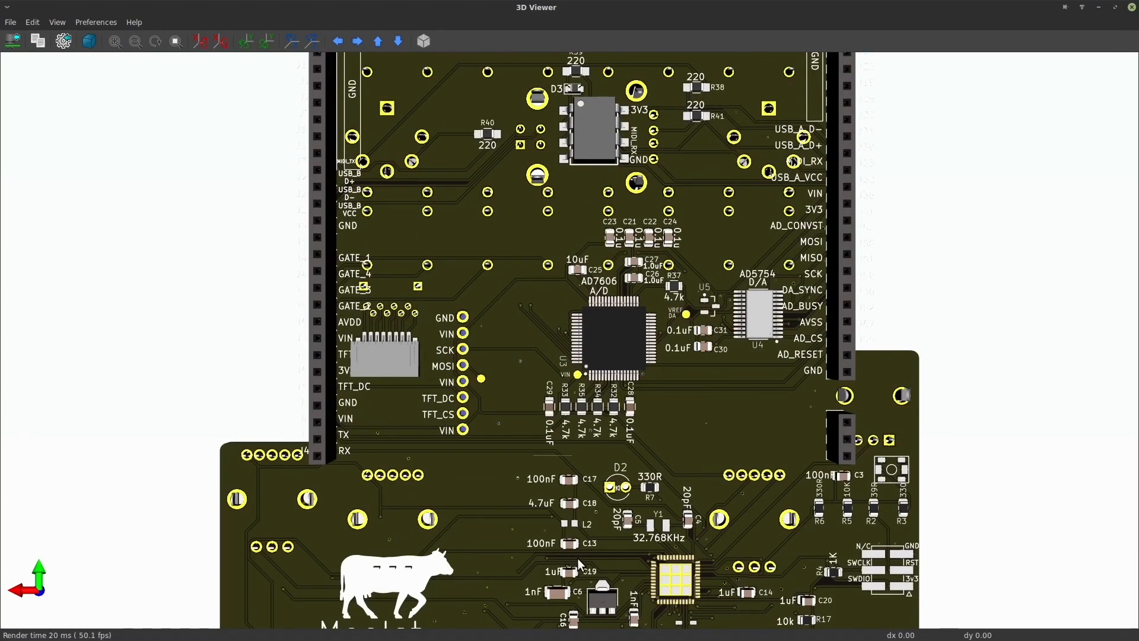
{"action": "scroll", "scroll_direction": "down", "scroll_amount": 3}
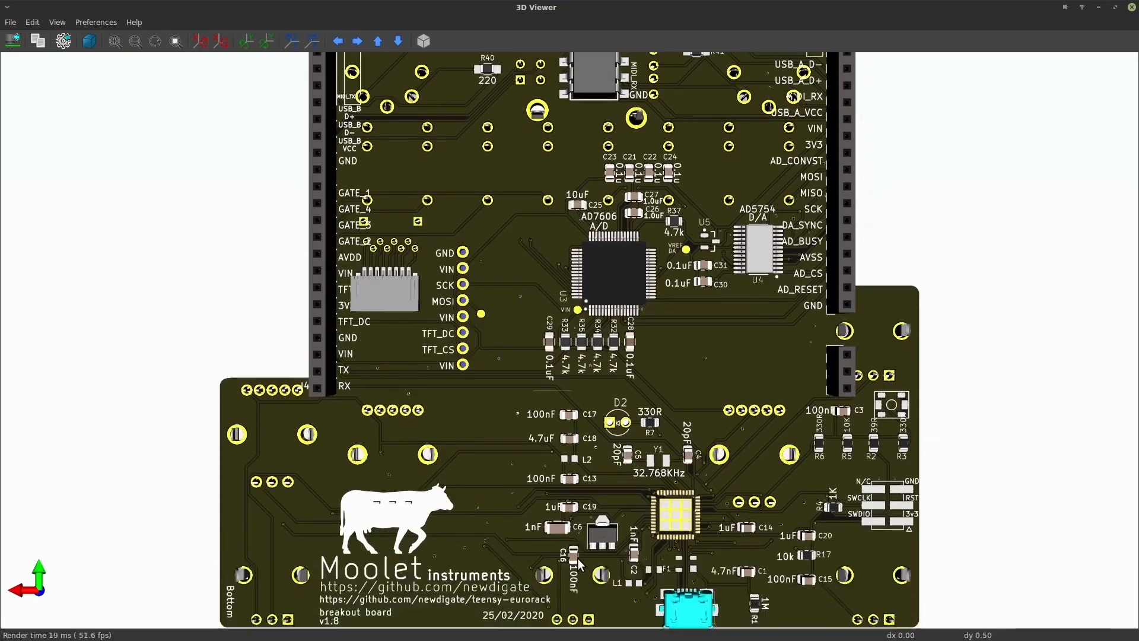